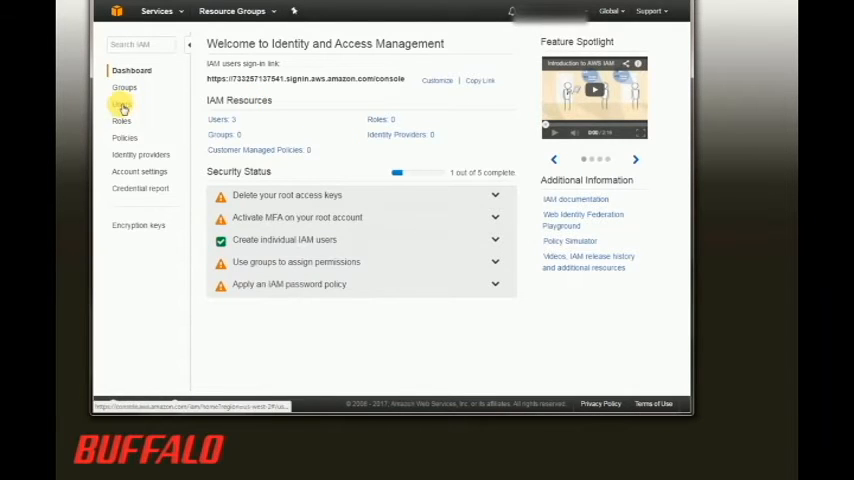
Step: Open the IAM user tstester and review its attached AdministratorAccess policy
click(120, 104)
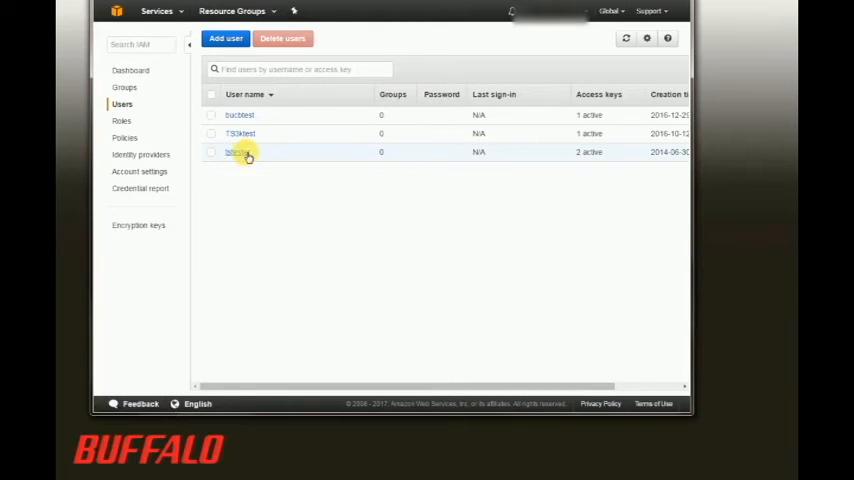
click(240, 152)
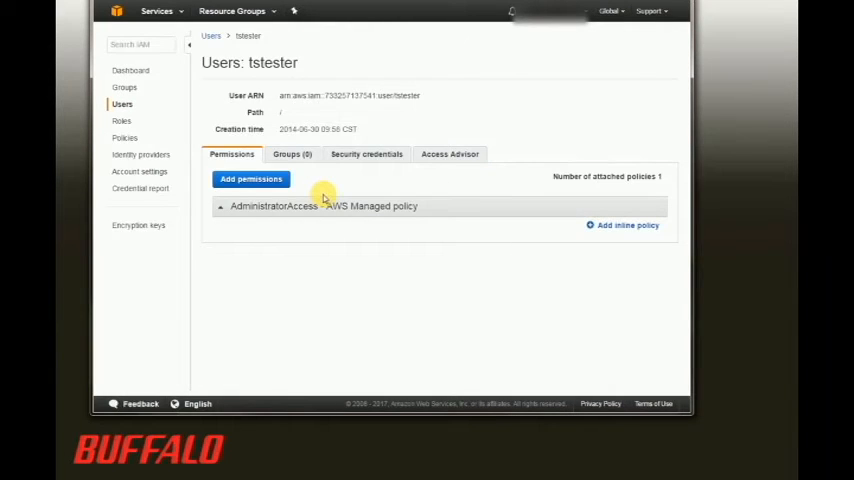
mouse_move(424, 216)
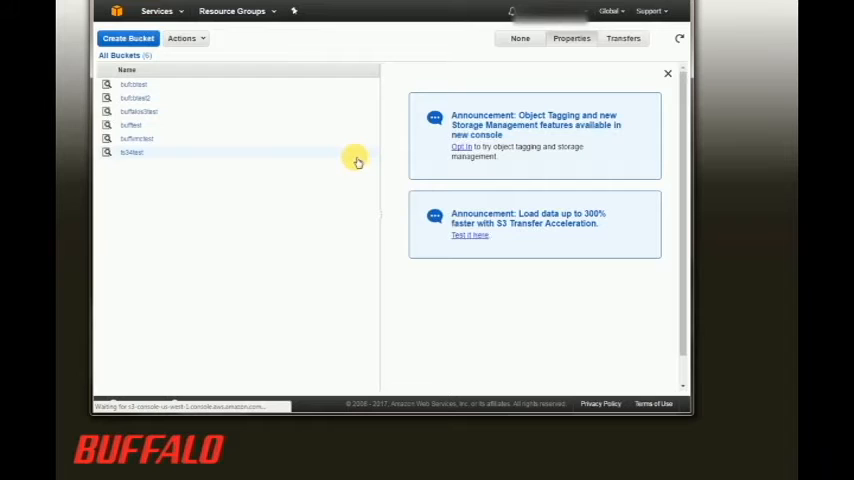
mouse_move(230, 136)
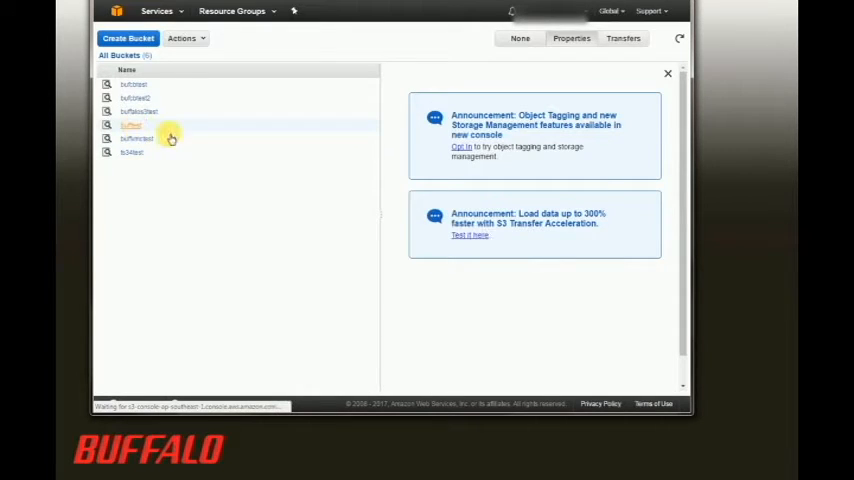
Step: Open the S3 bucket 'bufftest' and confirm it is empty
click(132, 124)
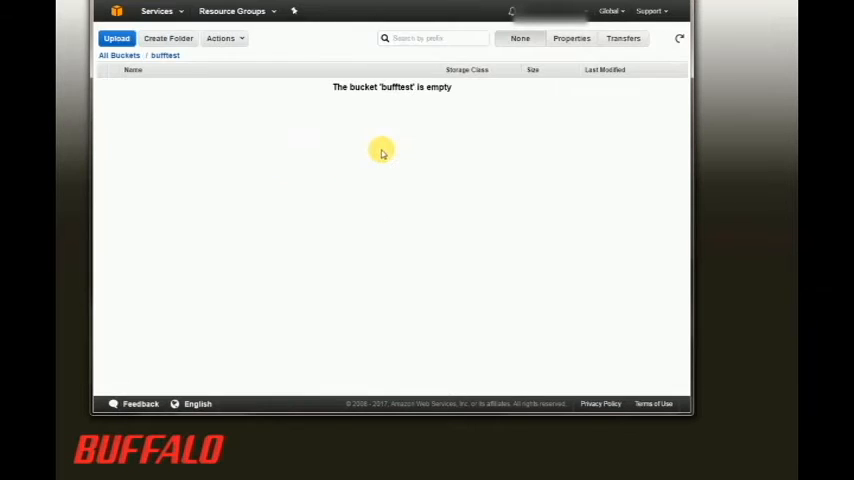
mouse_move(632, 294)
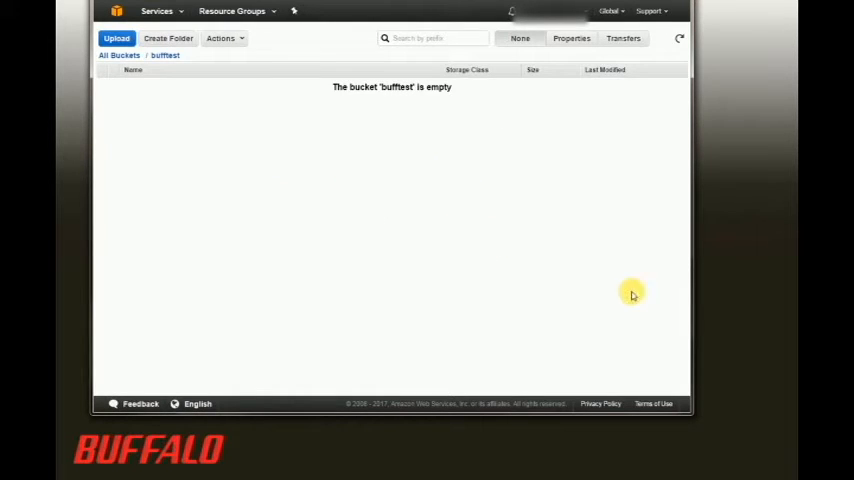
mouse_move(732, 276)
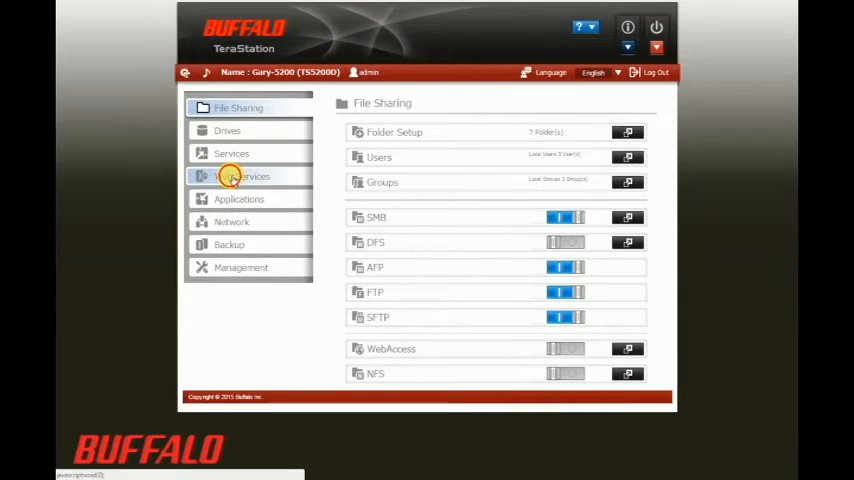
Step: From Web Services, open Cloud Storage settings and begin adding a new Amazon S3 service
click(242, 176)
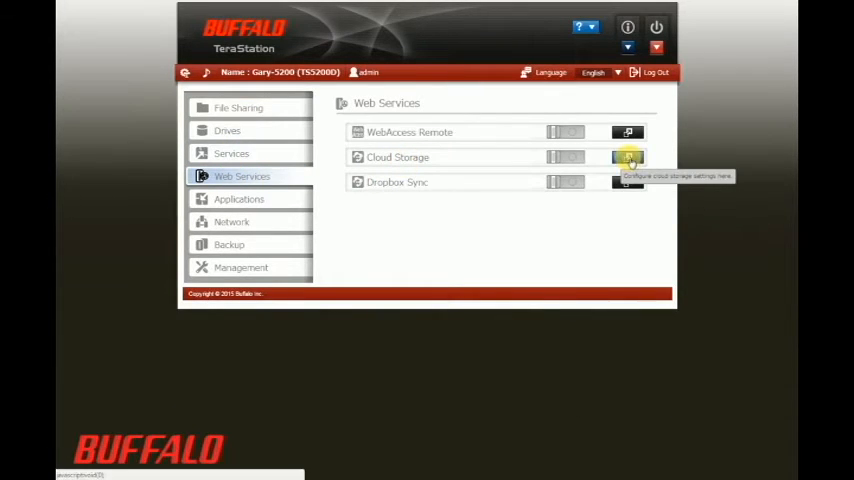
click(628, 156)
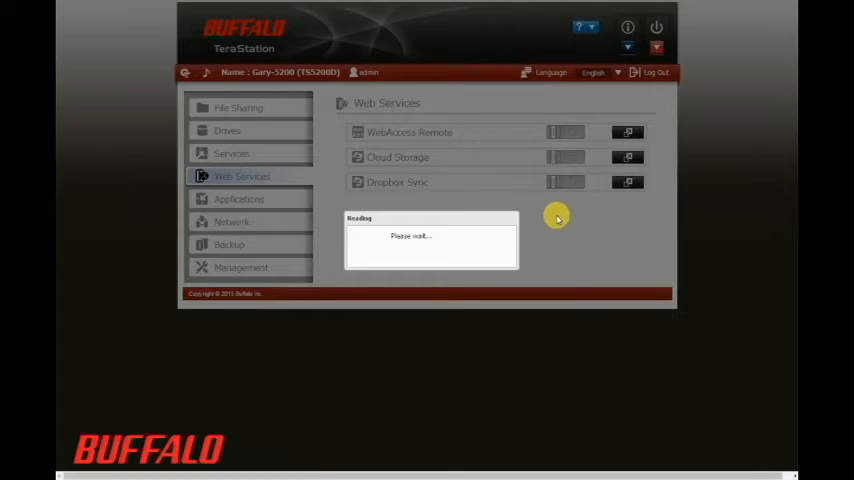
click(628, 156)
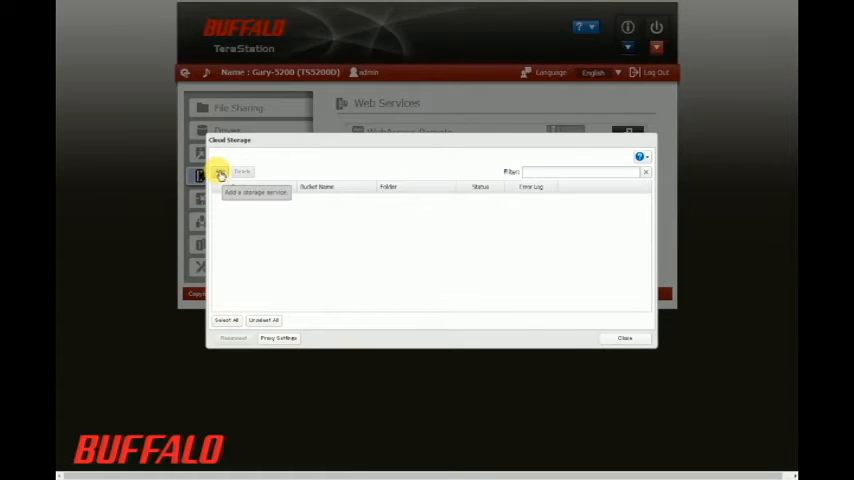
click(256, 192)
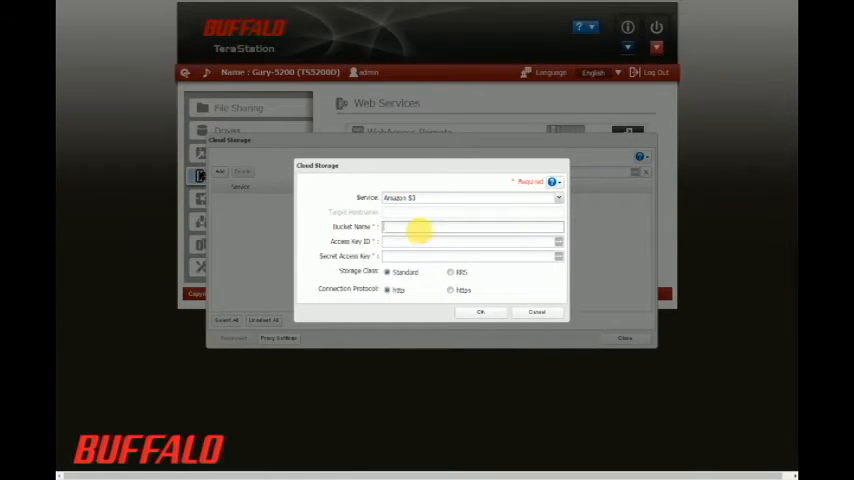
Step: Enter bucket name 'bufftest' with the access key ID and secret key, and submit the S3 connection
text(bufftest)
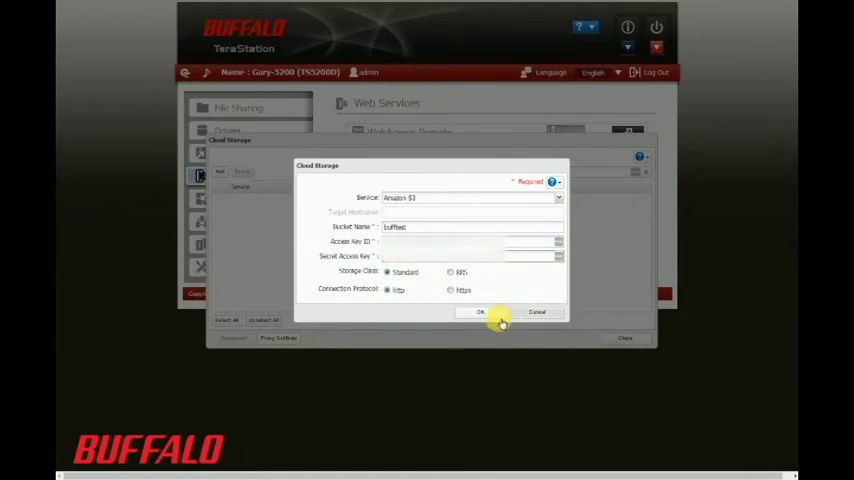
click(480, 312)
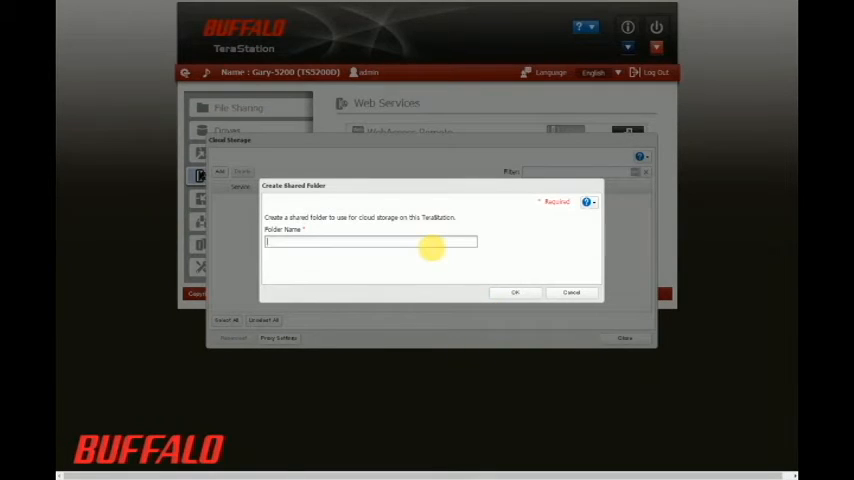
Step: Name the new shared folder for the cloud storage files and confirm its creation
text(st)
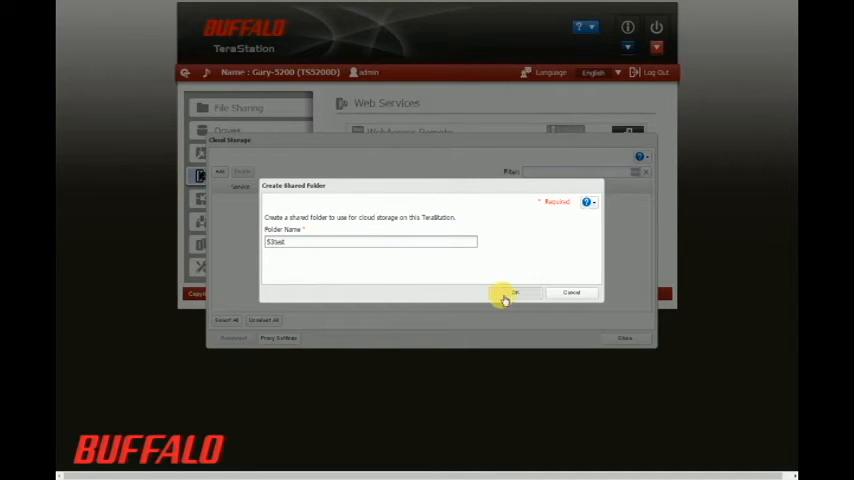
click(516, 292)
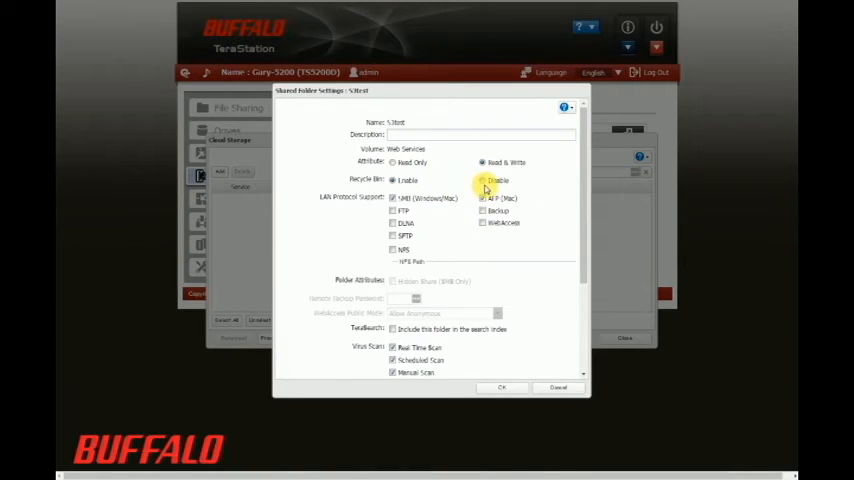
Step: Adjust the shared folder options and save them so the cloud storage job is created
click(482, 180)
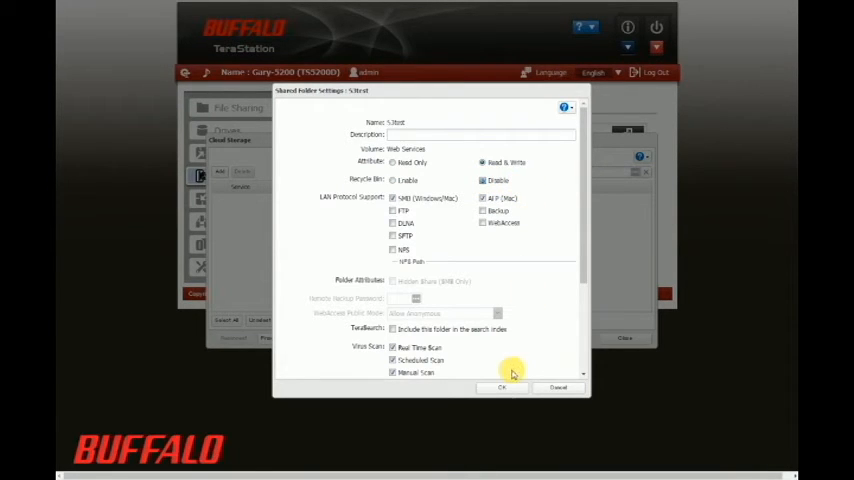
click(500, 388)
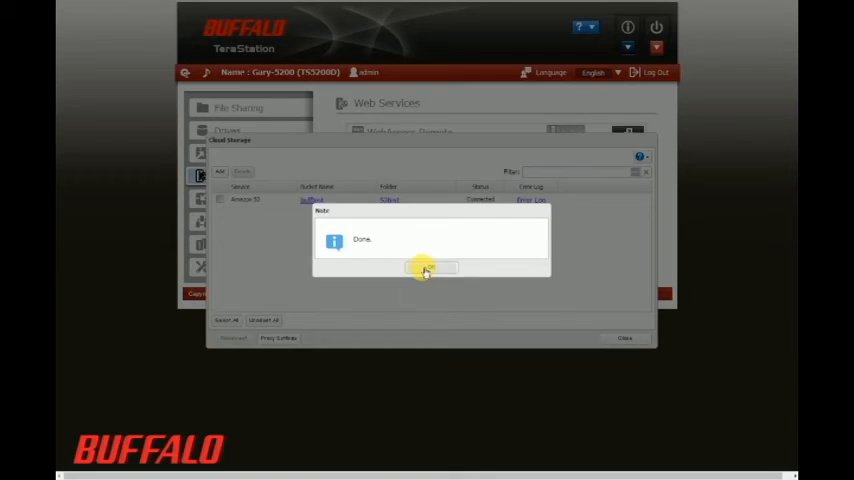
Step: Dismiss the Done notice, leaving the Amazon S3 job to 'bufftest' listed as Connected
click(424, 268)
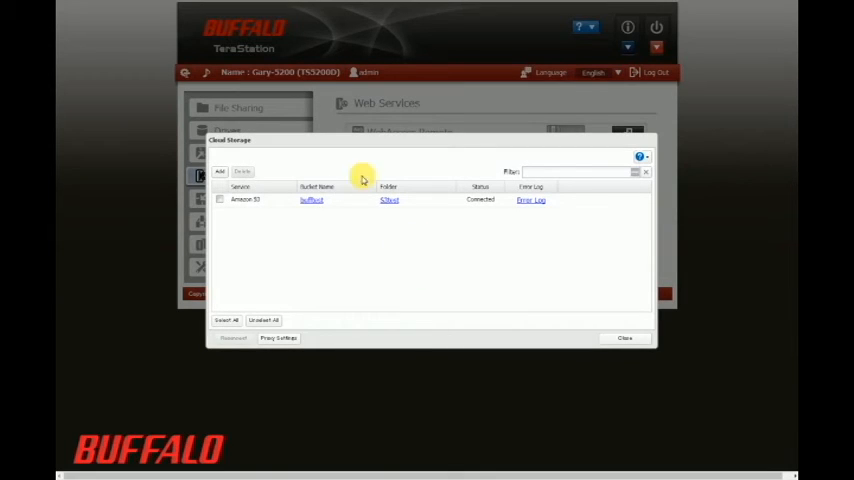
mouse_move(624, 338)
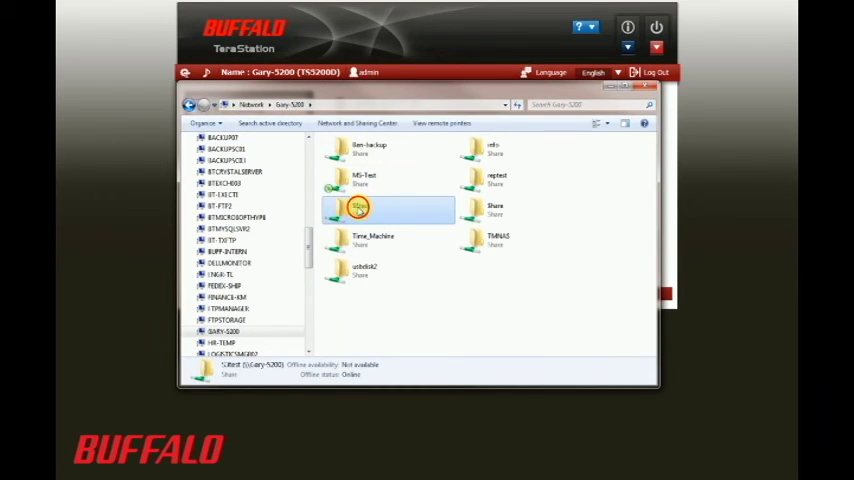
Step: Paste the test zip file into the TeraStation's new cloud storage shared folder
double_click(358, 208)
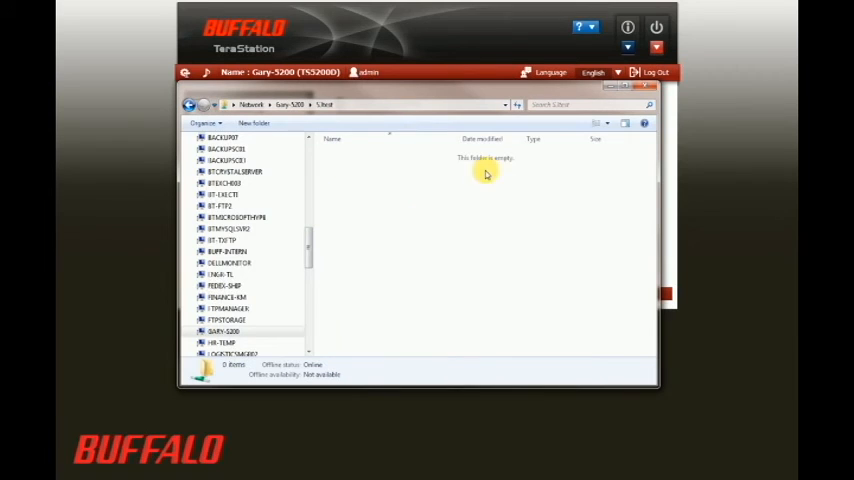
mouse_move(420, 268)
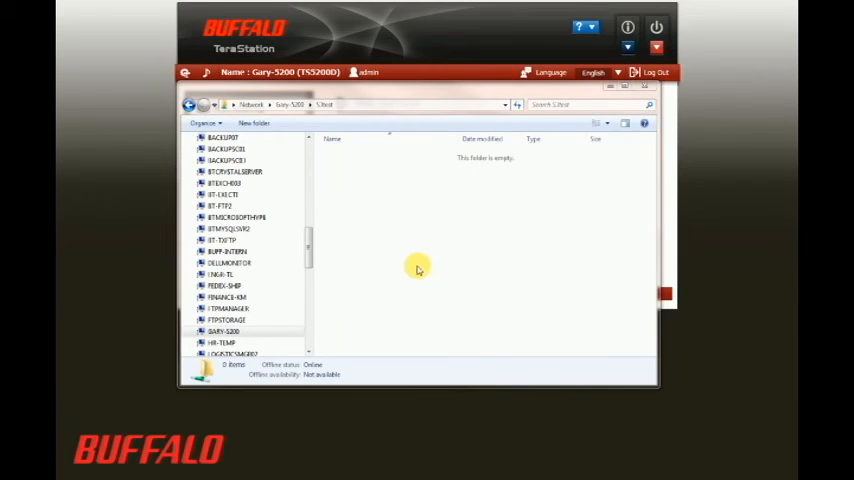
right_click(418, 268)
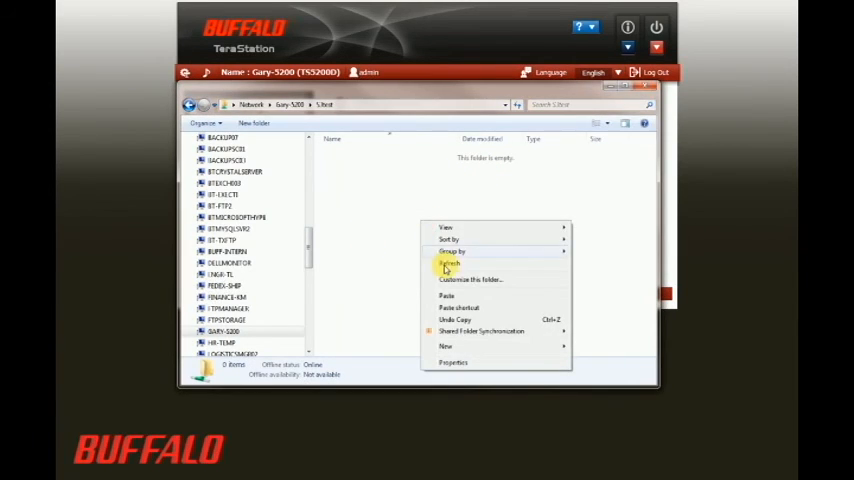
click(448, 264)
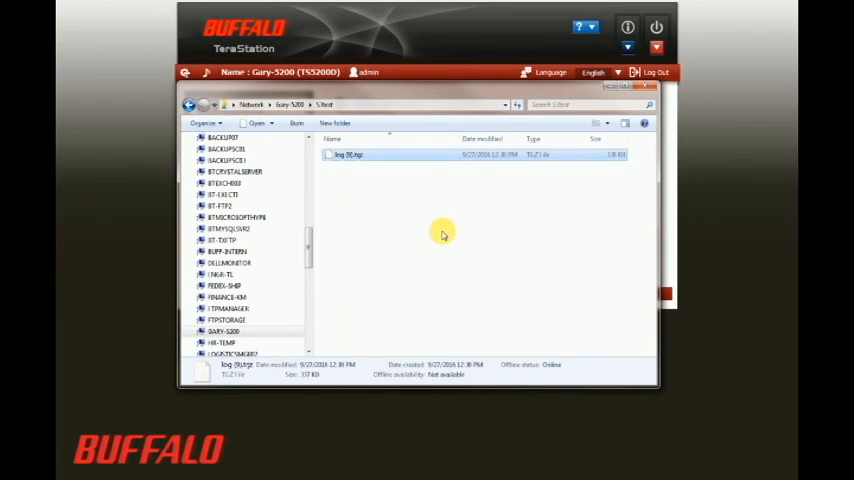
mouse_move(328, 224)
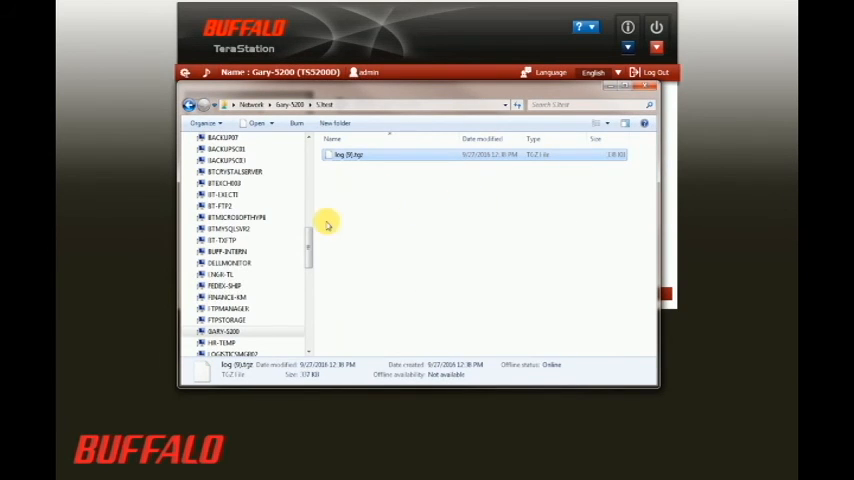
mouse_move(328, 222)
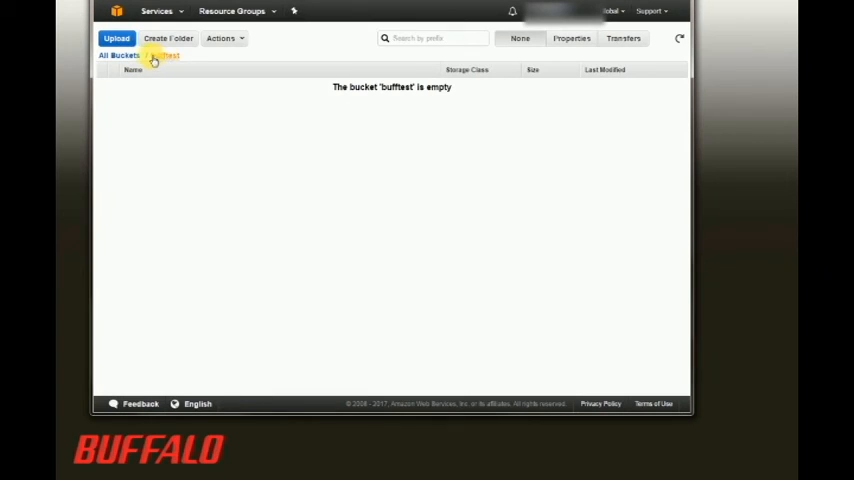
mouse_move(368, 128)
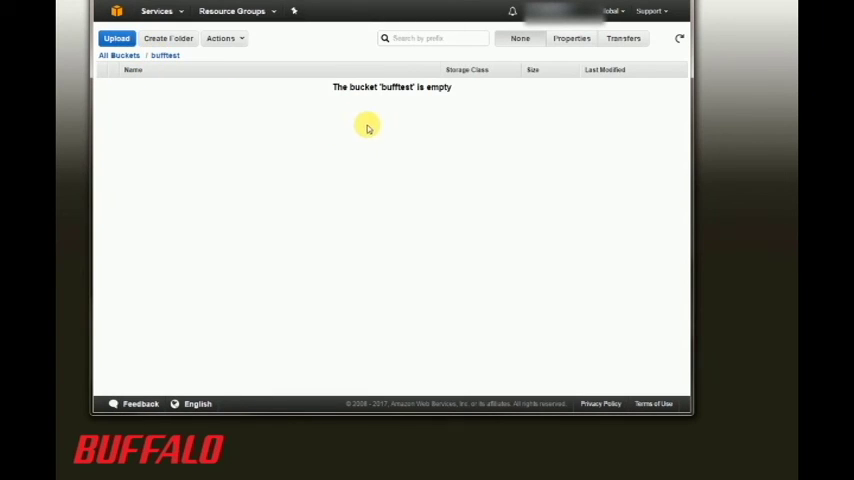
mouse_move(408, 122)
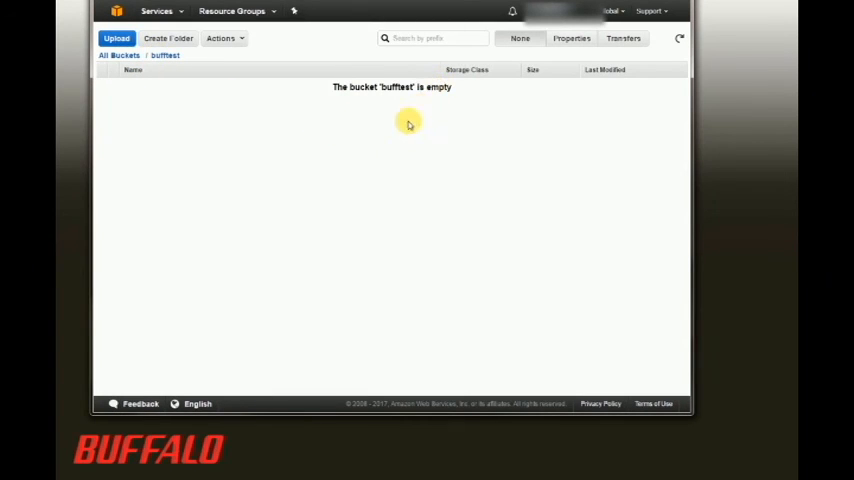
Step: Reload the 'bufftest' bucket listing so the replicated zip file appears
right_click(408, 124)
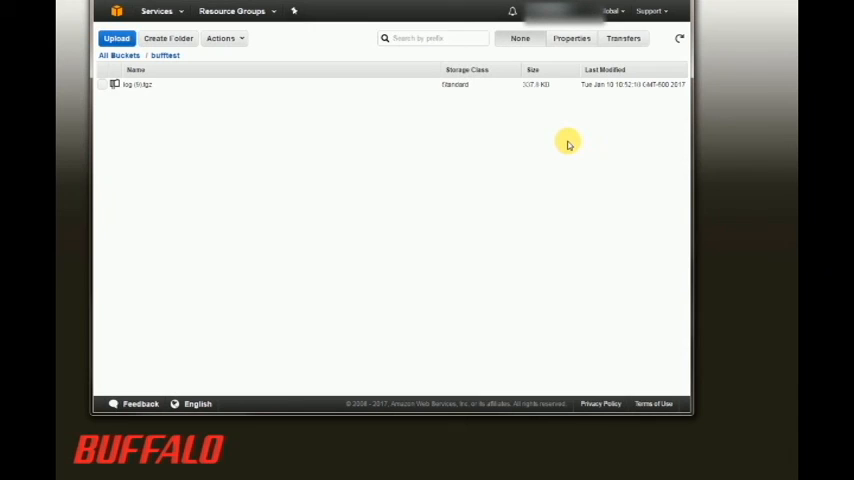
mouse_move(502, 104)
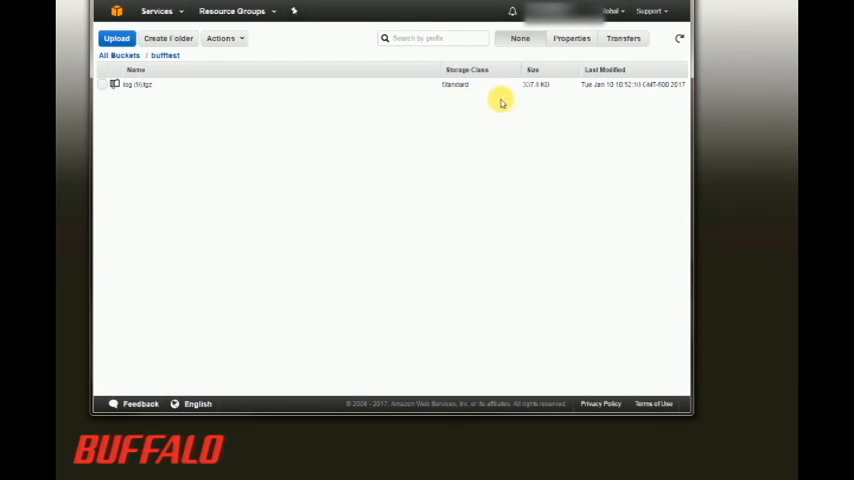
mouse_move(430, 244)
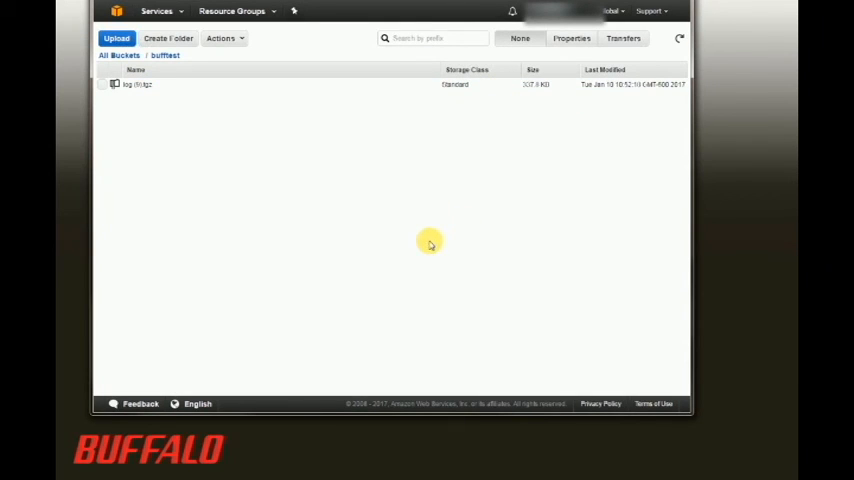
mouse_move(432, 244)
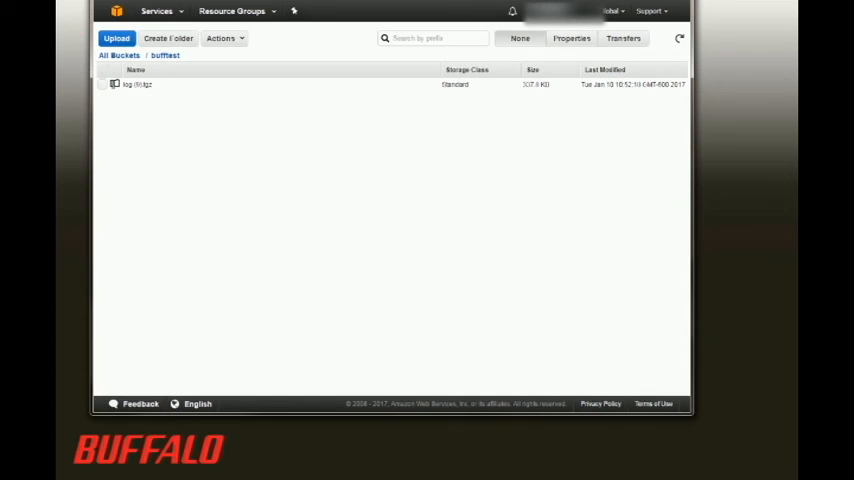